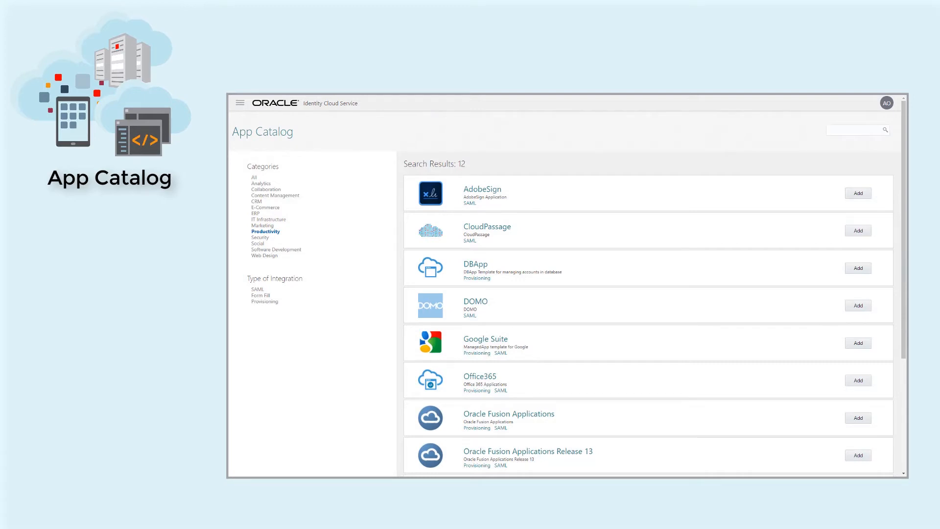
Step: Show the Downloads page listing the E-Business Suite, Java, Node.js and Python SDKs
{"action": "left_click", "coordinate": [858, 456]}
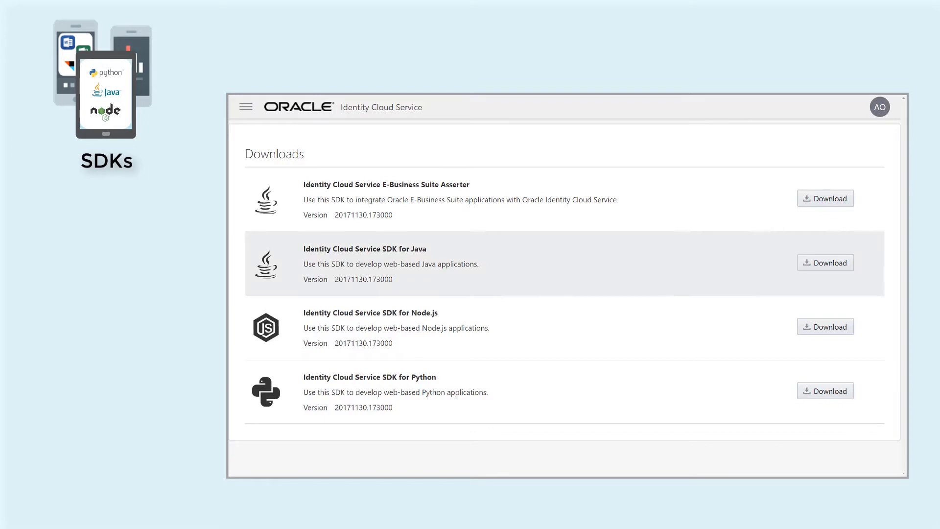
{"action": "mouse_move", "coordinate": [395, 392]}
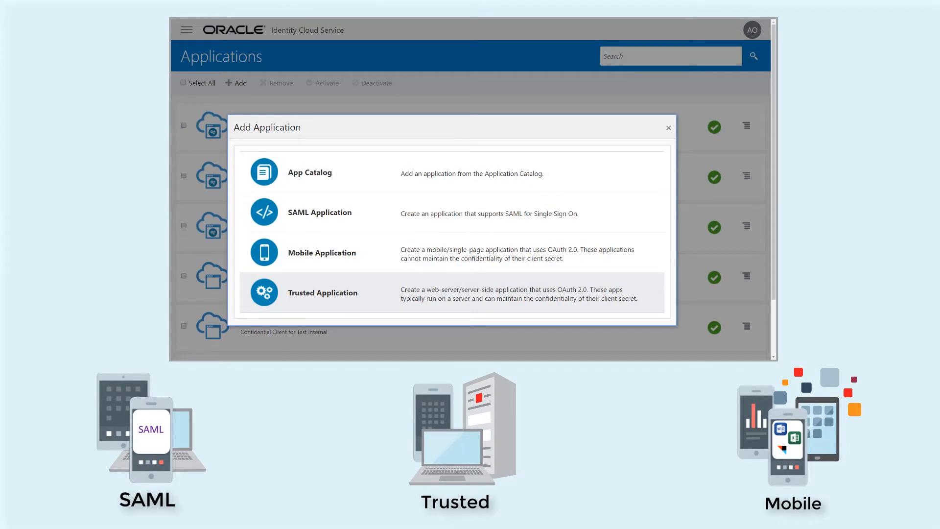
{"action": "mouse_move", "coordinate": [321, 251]}
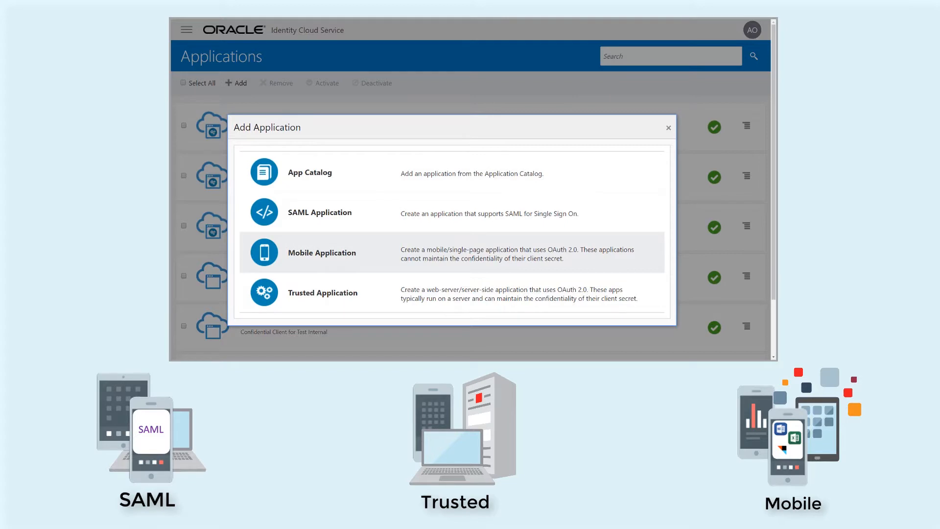
{"action": "mouse_move", "coordinate": [320, 213]}
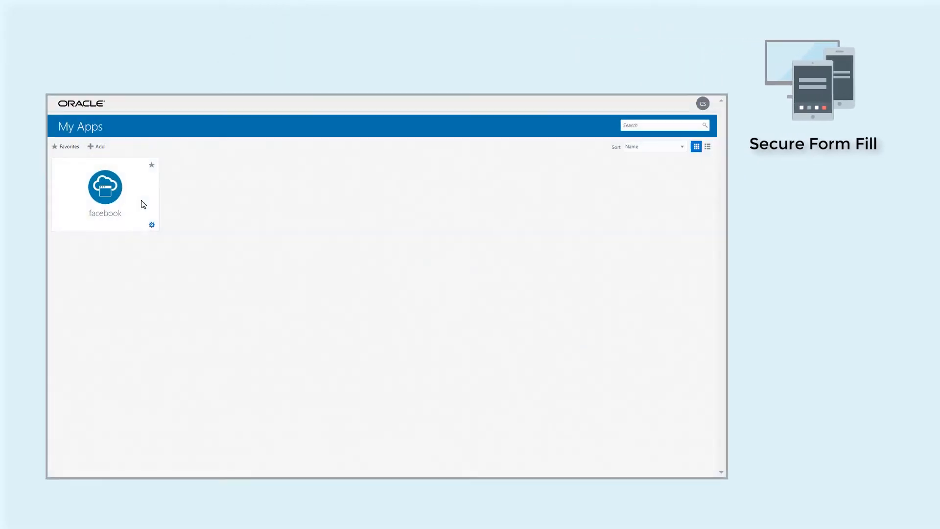
Step: Launch Facebook from My Apps so Secure Form Fill enters the saved credentials
{"action": "left_click", "coordinate": [105, 186]}
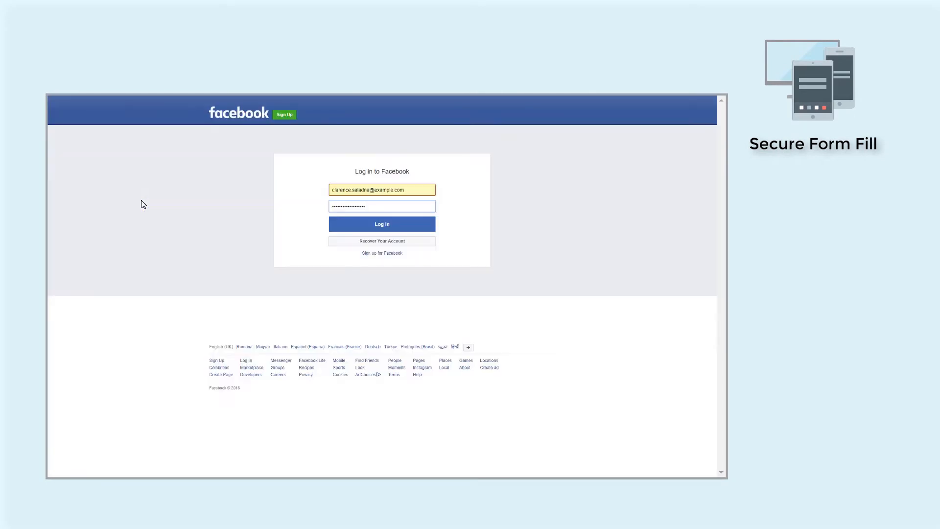
{"action": "left_click", "coordinate": [381, 223]}
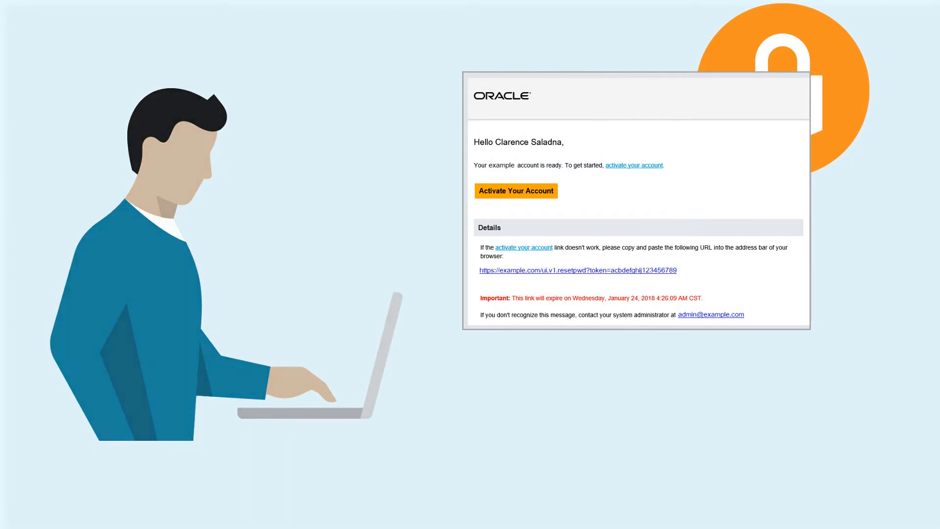
Step: Show the account activation email with its Activate Your Account button
{"action": "left_click", "coordinate": [516, 191]}
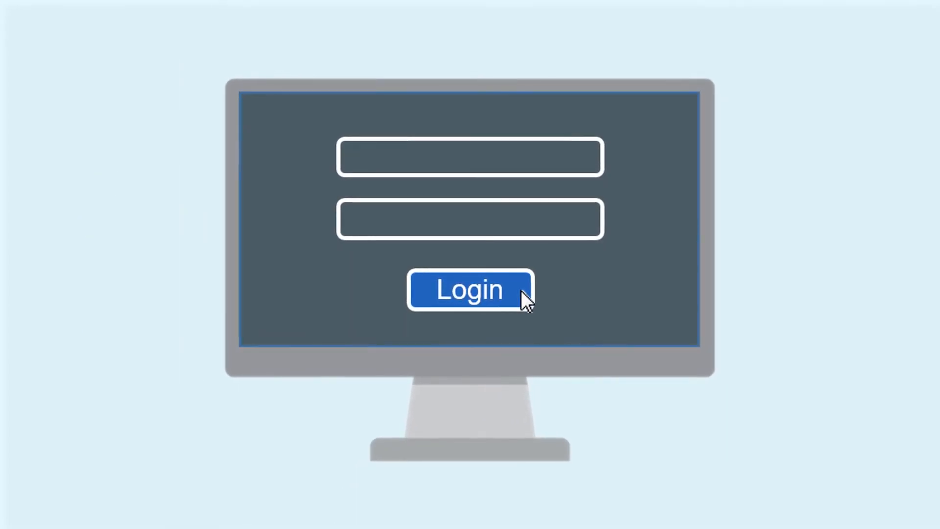
Step: Enter 'username' and 'password' into the Login form with multi-factor options below
{"action": "type", "text": "us"}
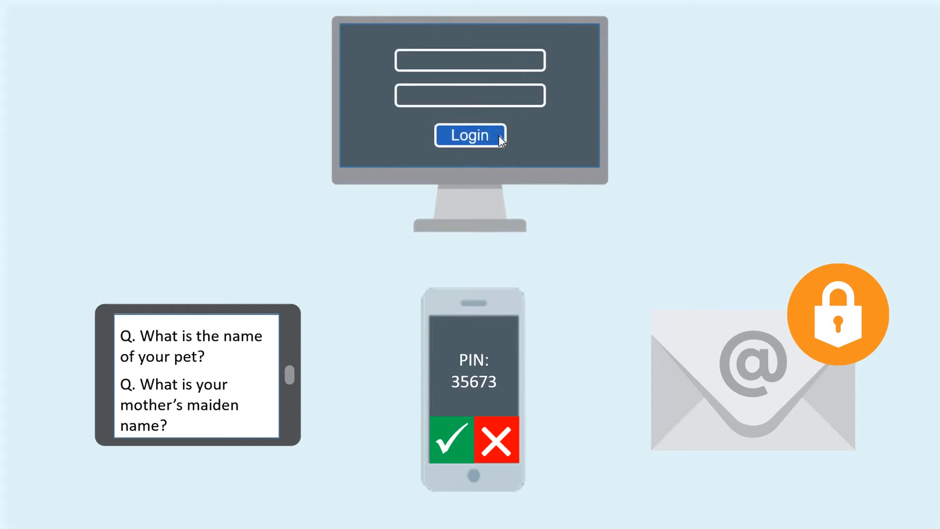
{"action": "type", "text": "username"}
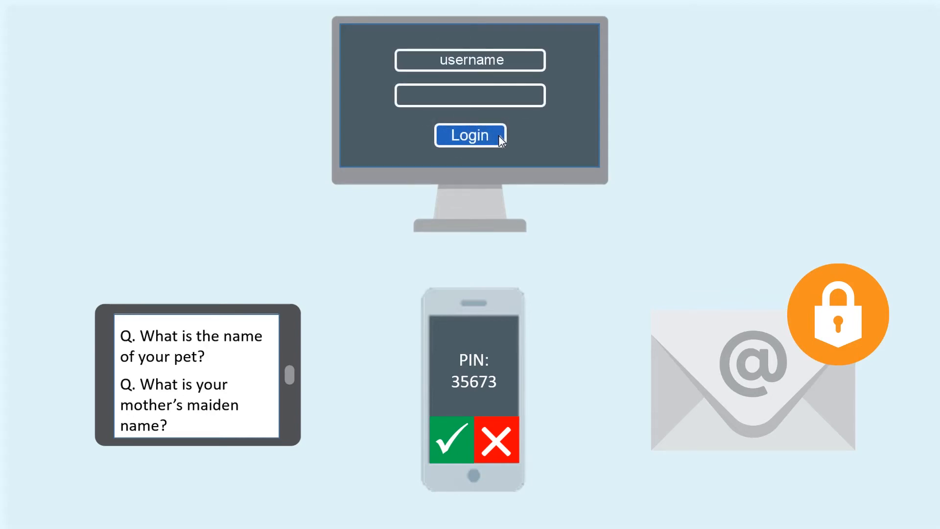
{"action": "type", "text": "password"}
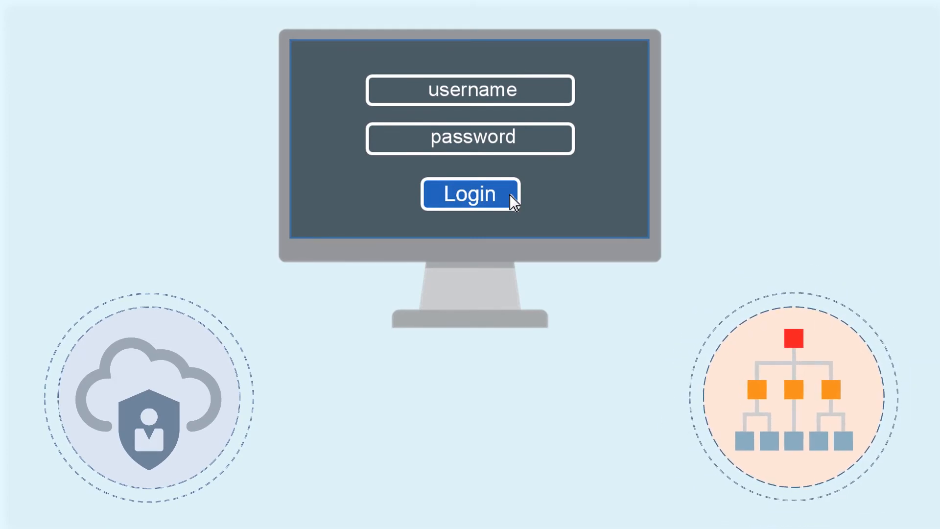
Step: Reach the Oracle sign-in page offering User Name, Password and Sign in with Intranet
{"action": "left_click", "coordinate": [470, 194]}
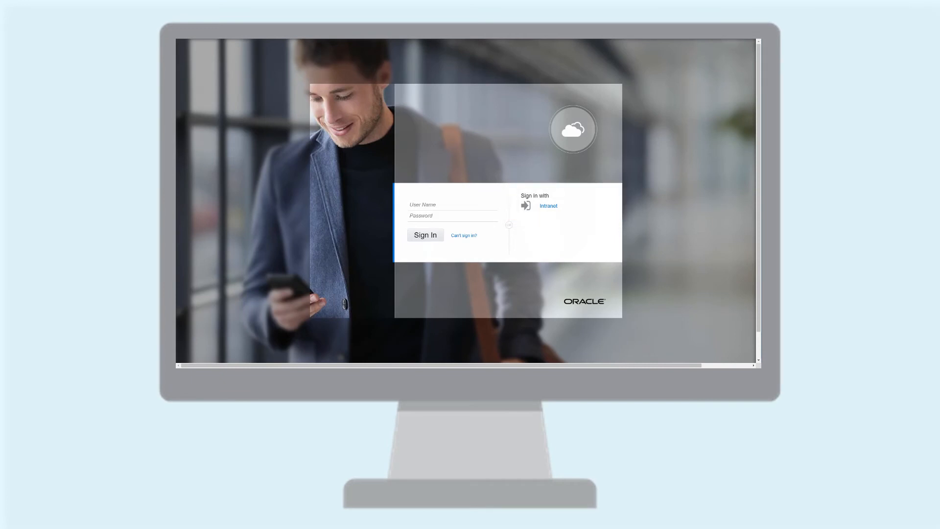
{"action": "left_click", "coordinate": [424, 234]}
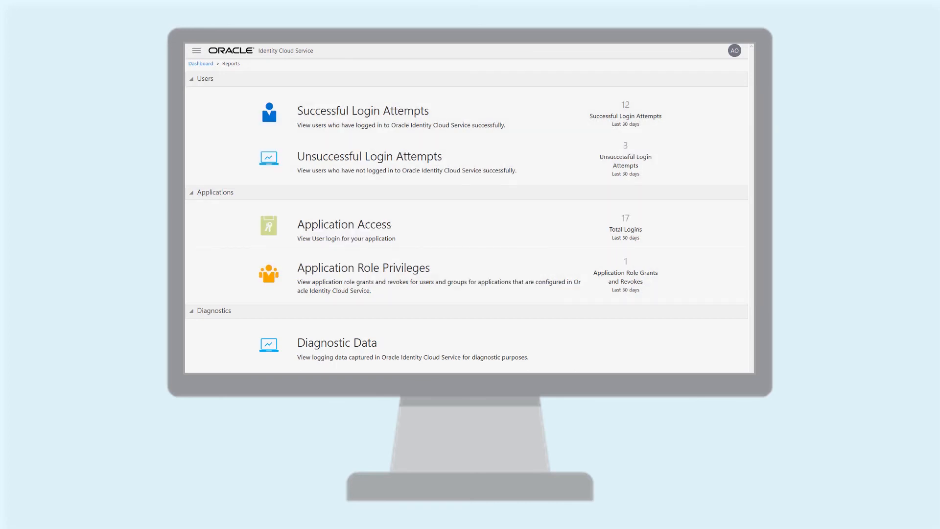
{"action": "mouse_move", "coordinate": [363, 116]}
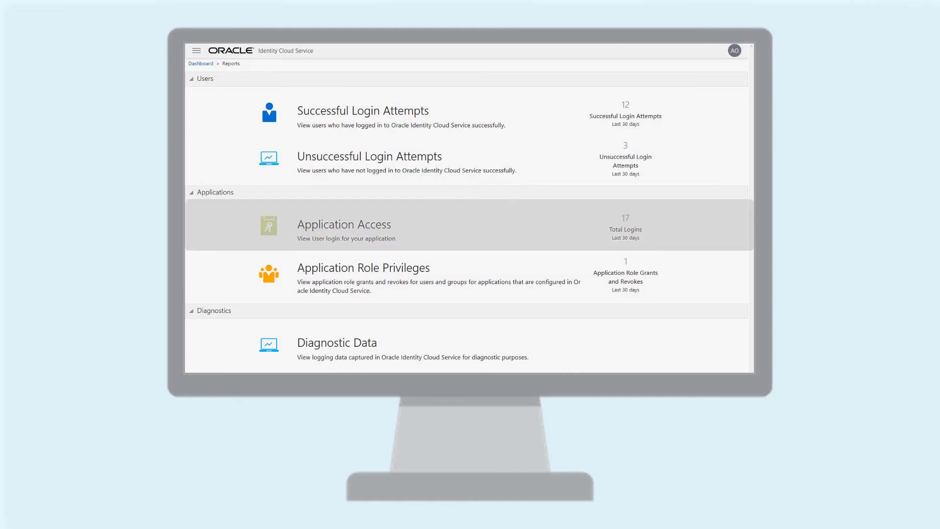
{"action": "mouse_move", "coordinate": [362, 277]}
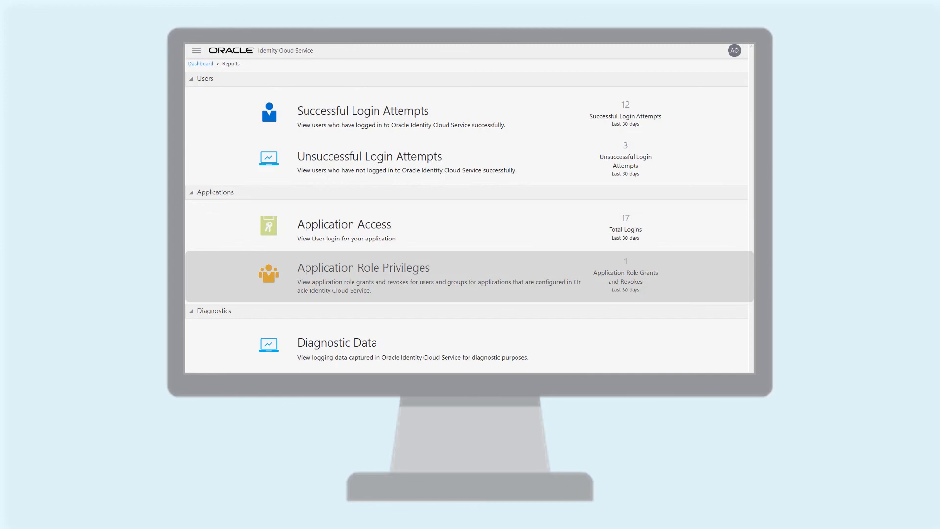